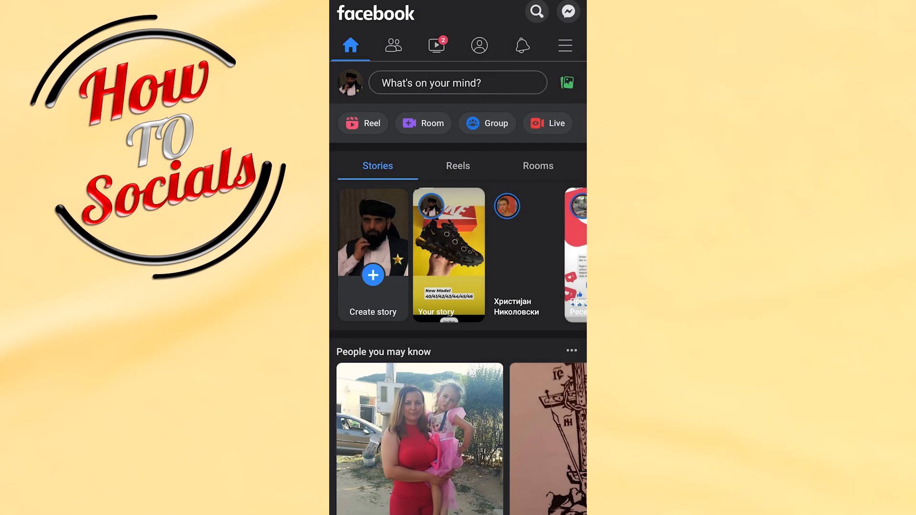
Open the Facebook main menu to reveal the Settings & privacy section.
left_click(564, 45)
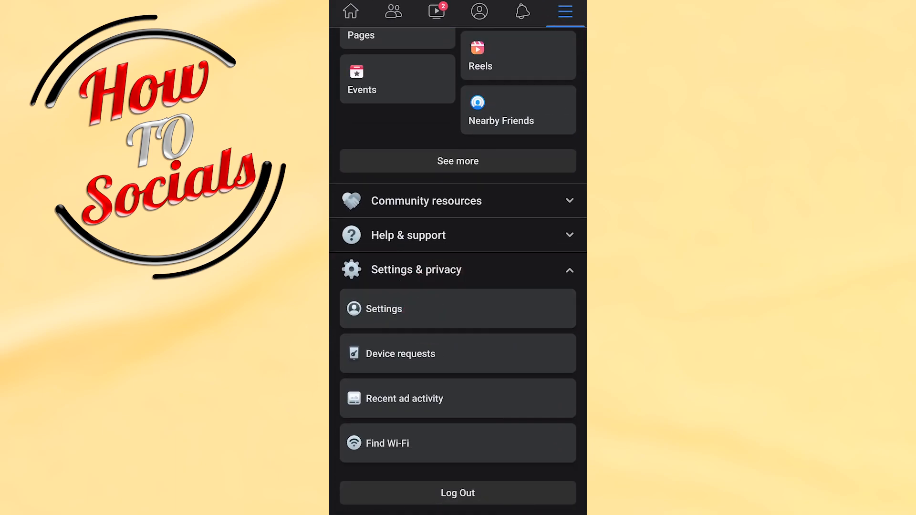
Go to Settings and reach the Password and security page.
left_click(384, 308)
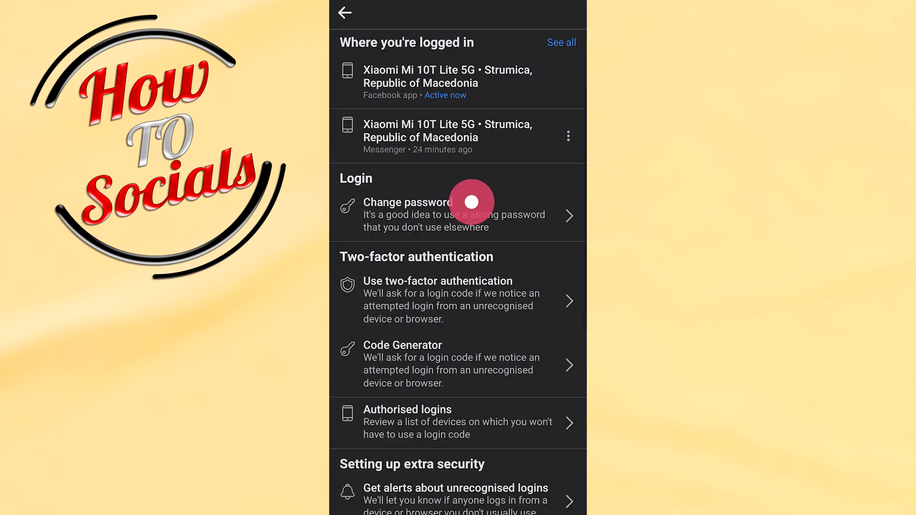
Open See all under Where you're logged in to list every login session.
scroll("down", 3)
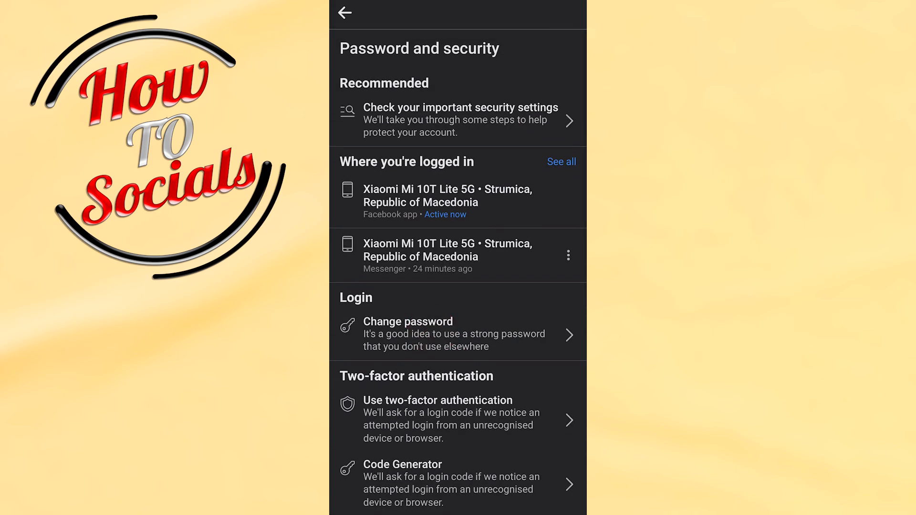
scroll("down", 3)
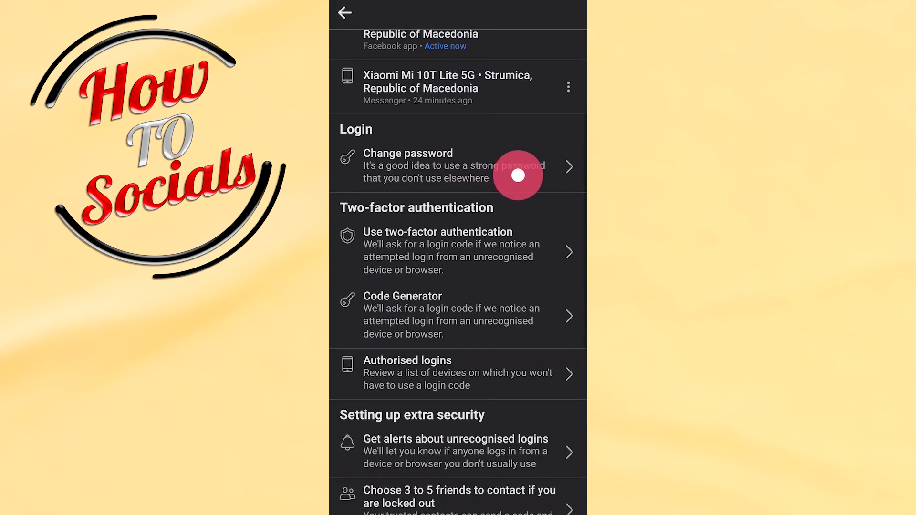
scroll("down", 3)
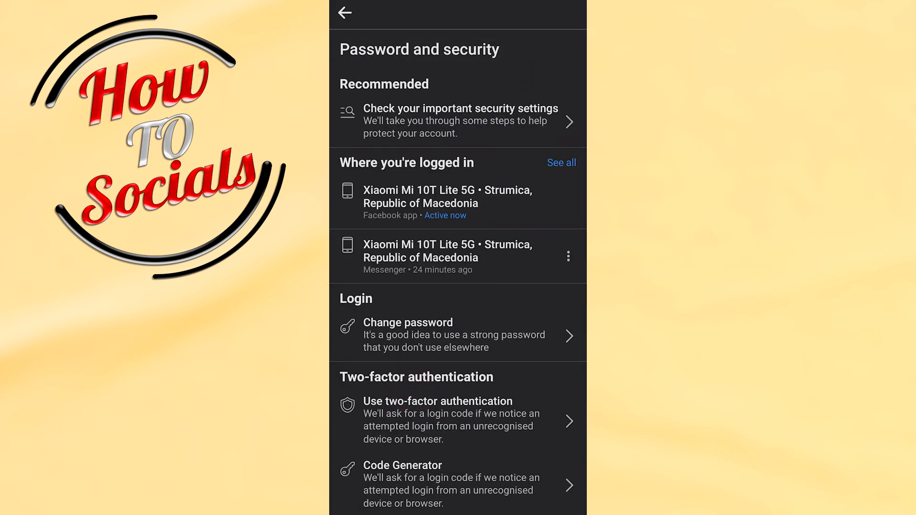
left_click(561, 163)
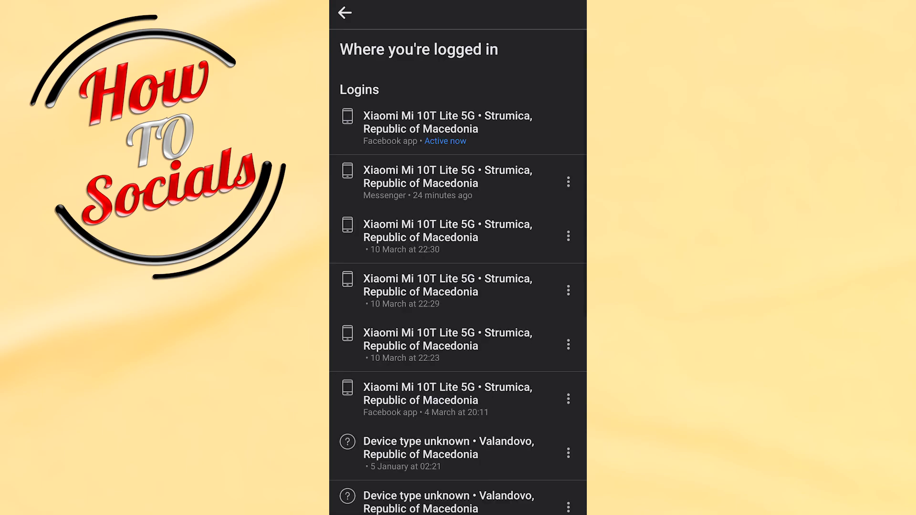
scroll("down", 3)
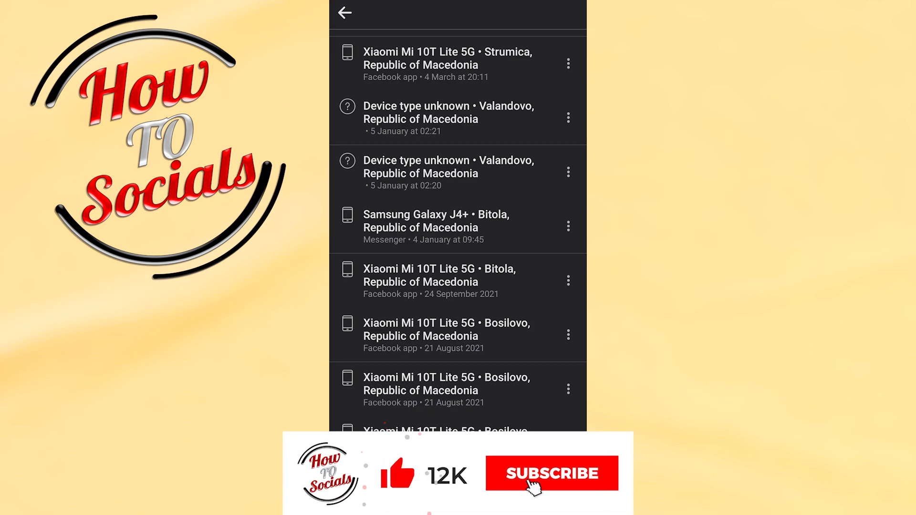
left_click(550, 474)
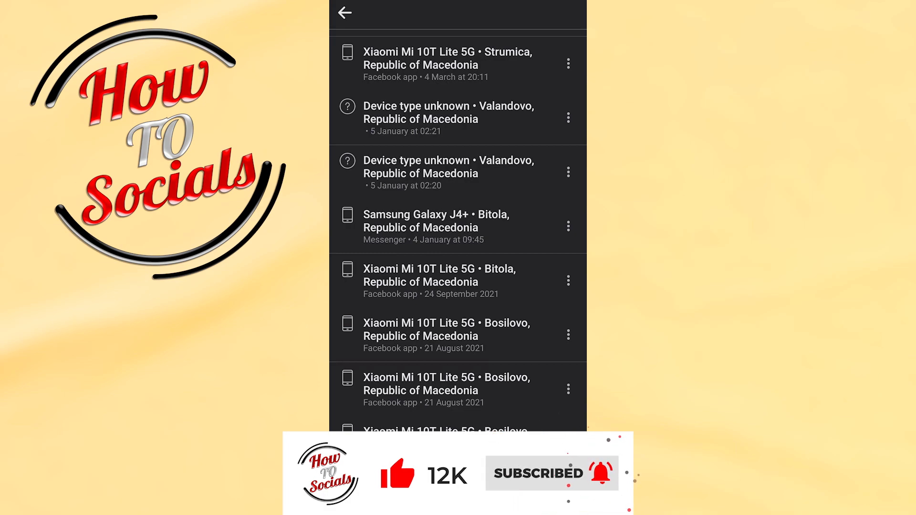